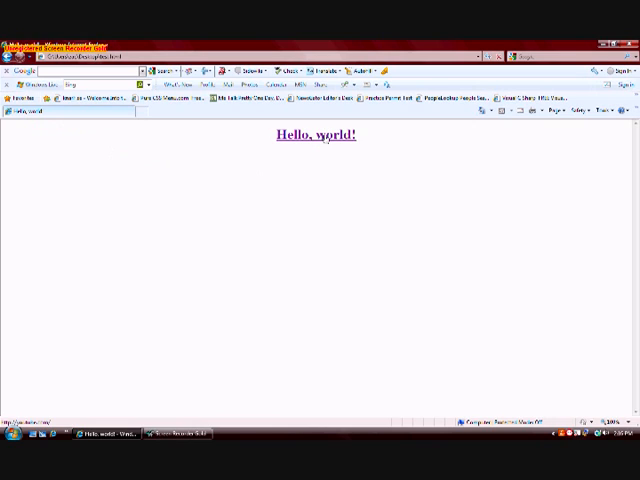
mouse_move(370, 166)
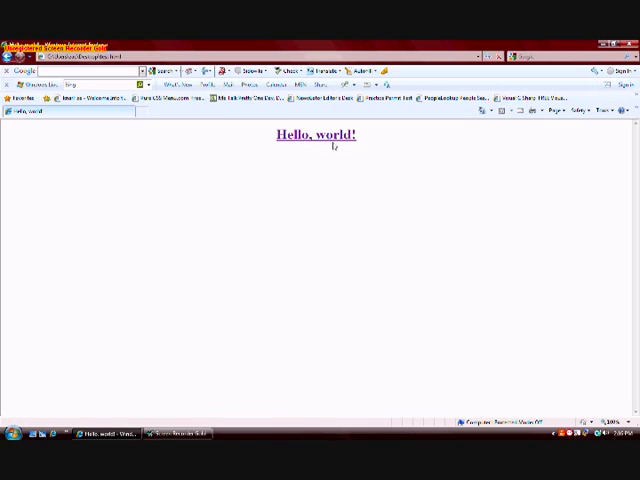
mouse_move(142, 193)
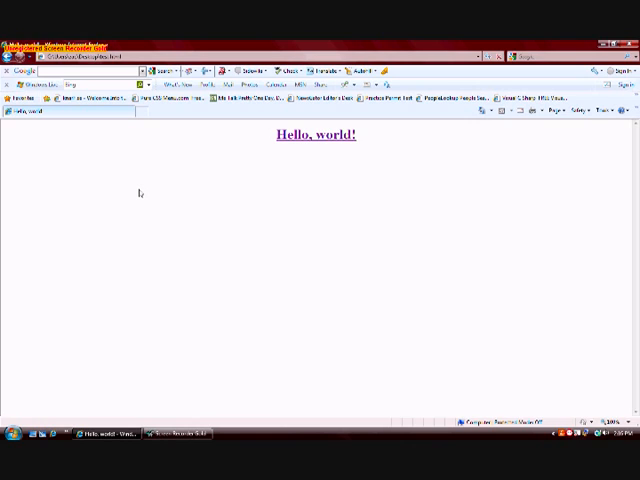
mouse_move(189, 212)
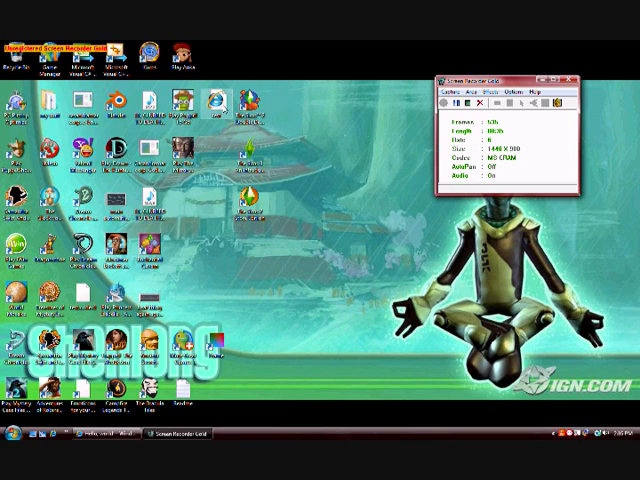
Bring up the context menu for the Hello, world! HTML file on the desktop.
right_click(211, 98)
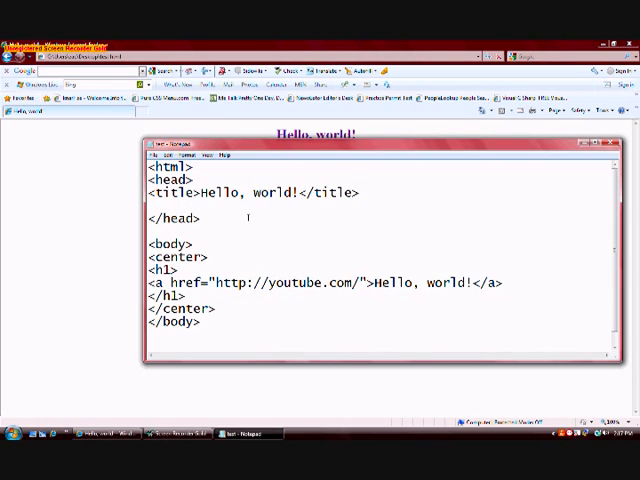
Start a <style> block below the title line with an A:link rule.
left_click_drag(152, 192, 217, 192)
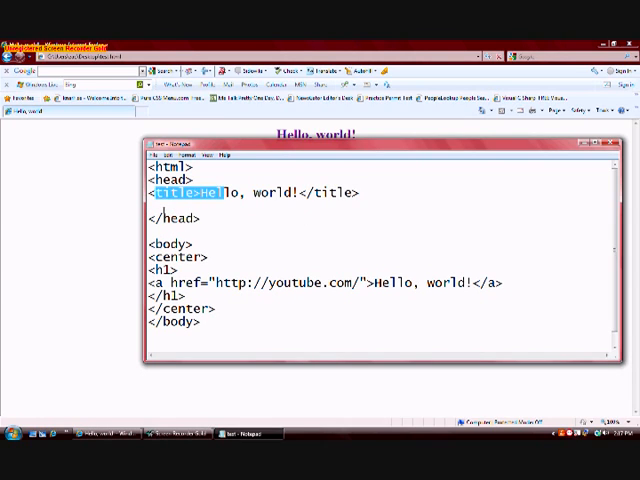
type("<s")
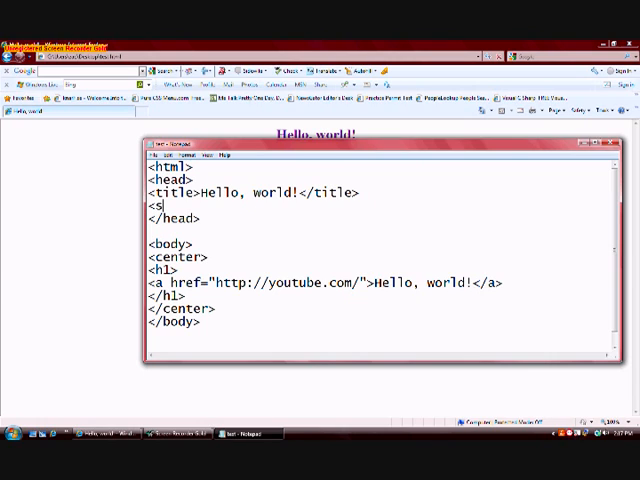
type("tyle>")
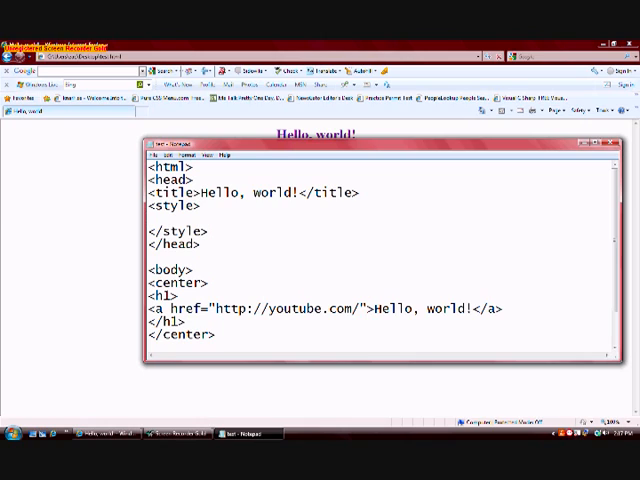
type("A")
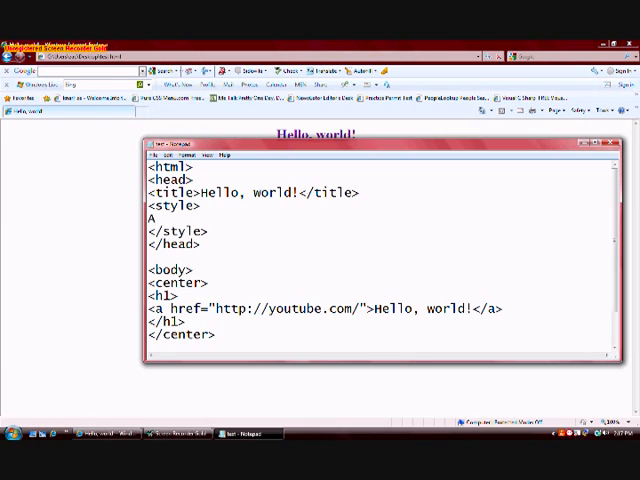
type(":")
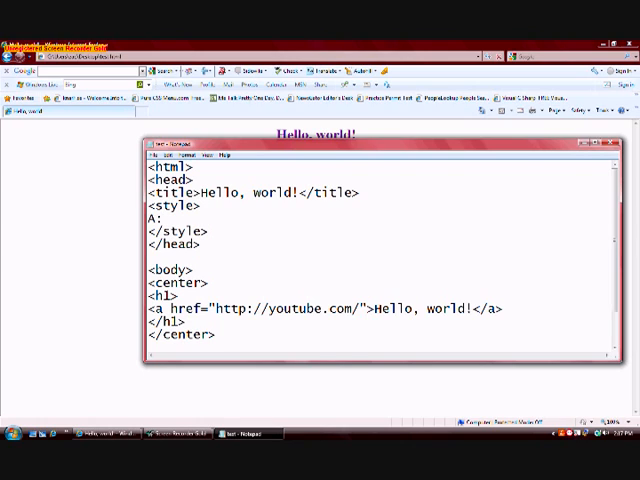
type("link")
type("{")
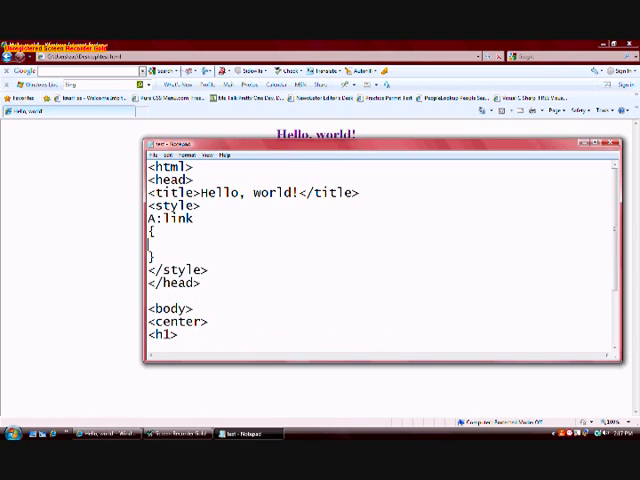
Give A:link the declarations color:red; and text-decoration:none;.
type("color:")
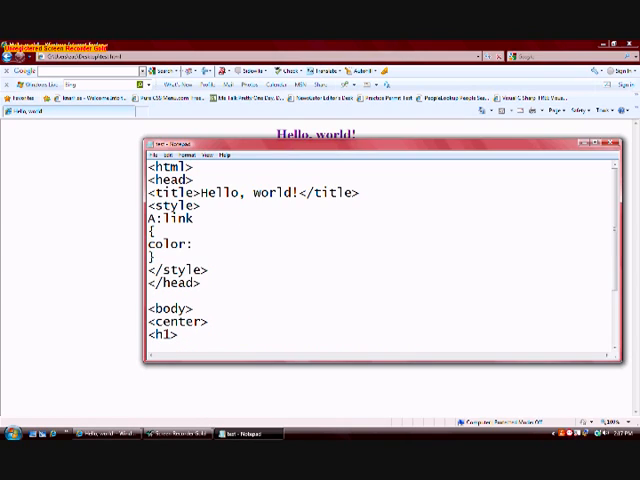
type("red;")
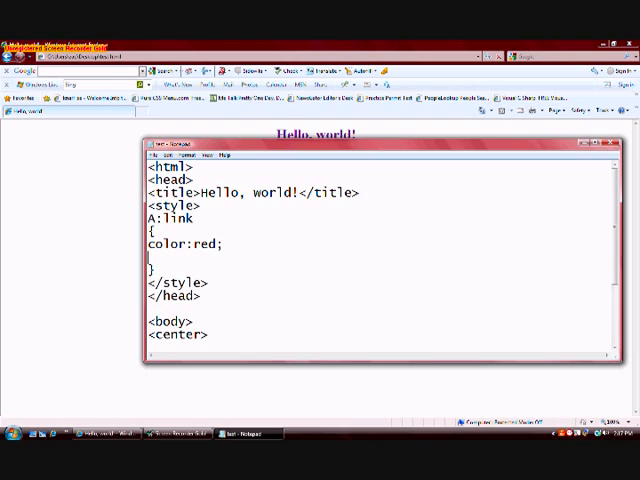
type("text-decoration")
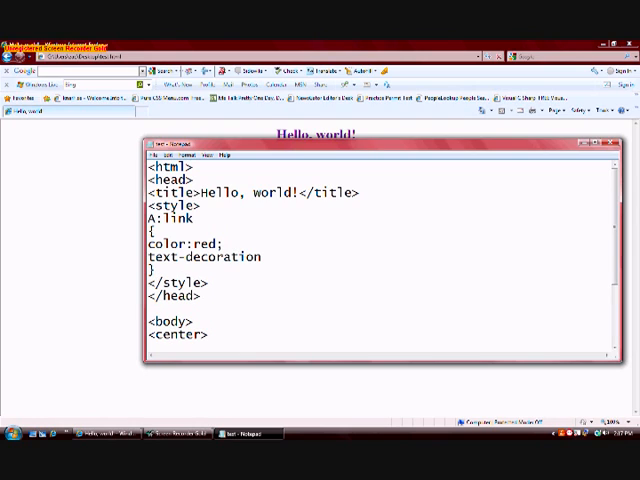
type(":")
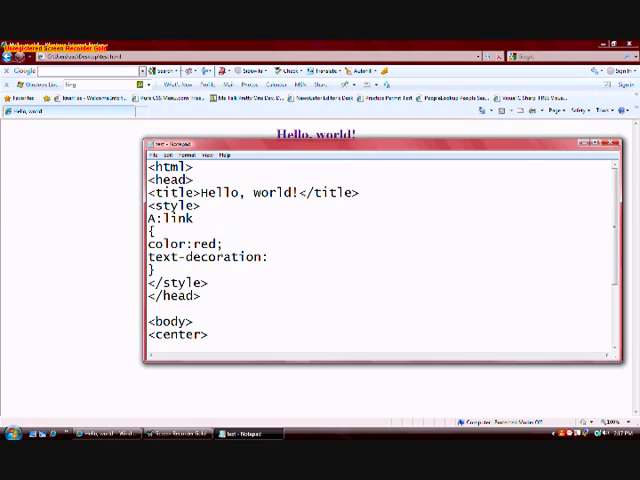
type("none")
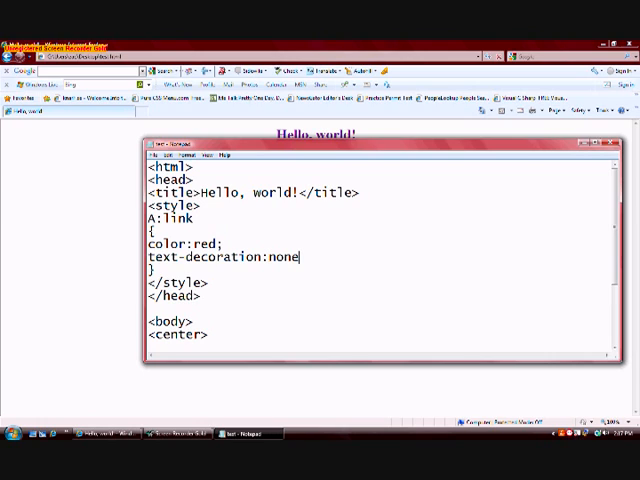
type(";")
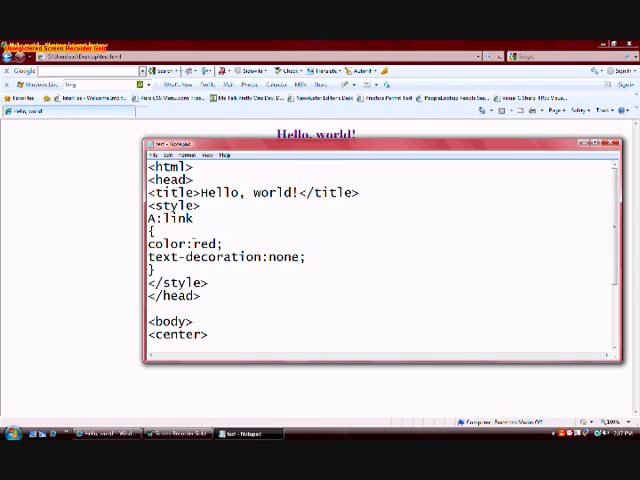
double_click(206, 243)
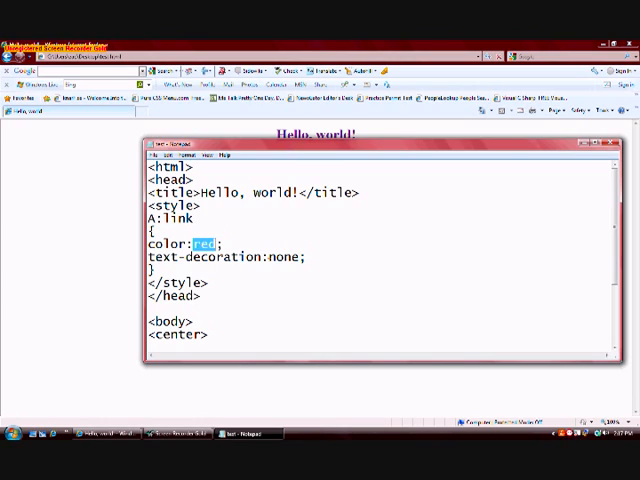
double_click(282, 257)
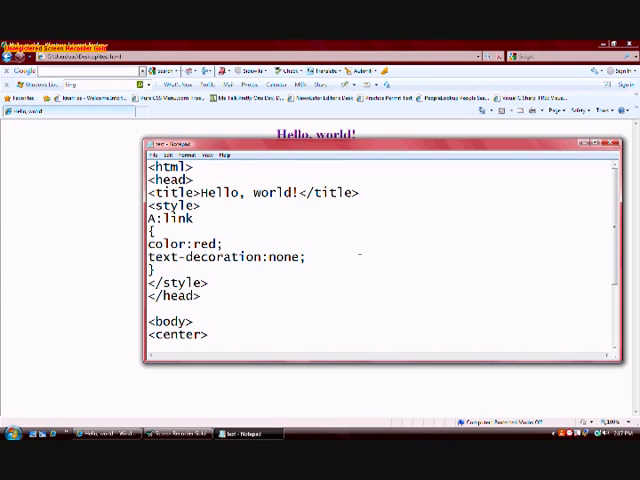
Write the A:visited rule with color blue and text-decoration none, and begin another A: rule.
type("A:")
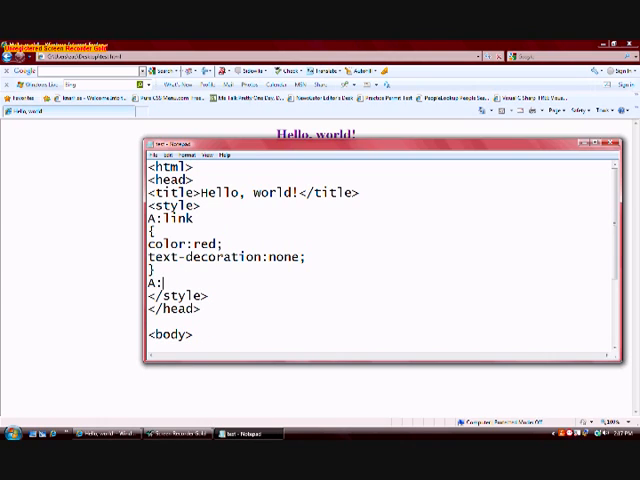
type("visited")
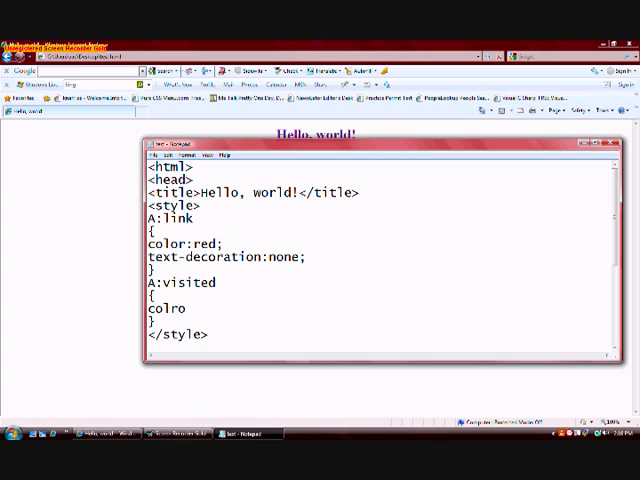
type("color:blue;")
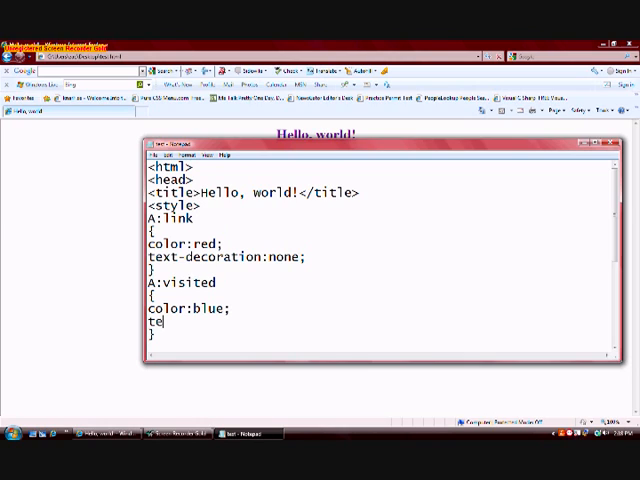
type("xt-d")
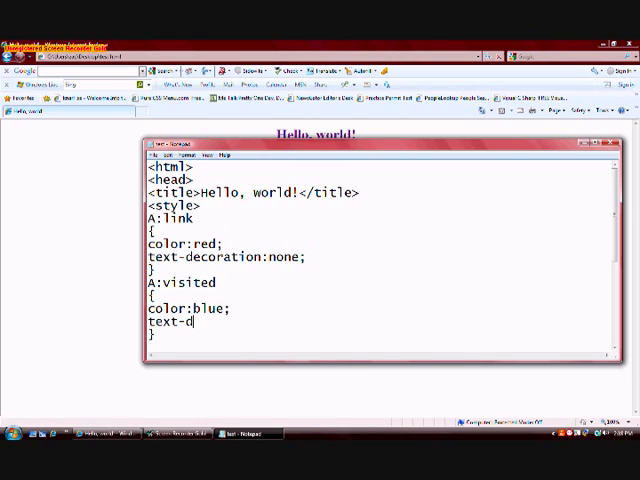
type("ecoration:")
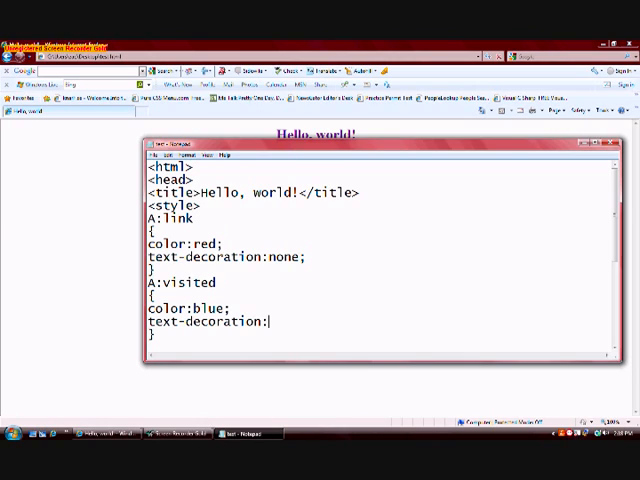
type("none;")
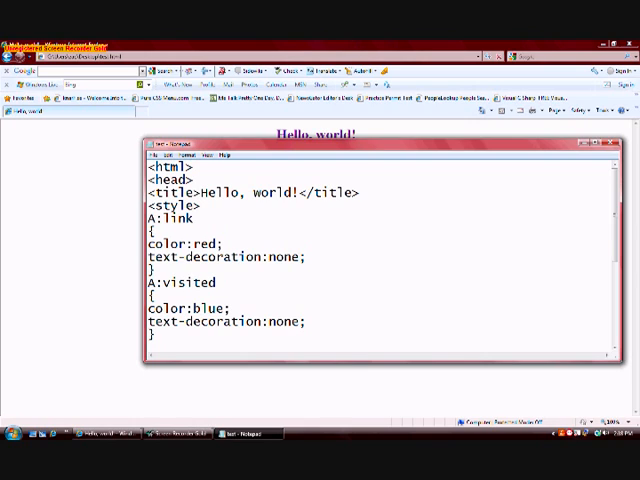
scroll("down", 3)
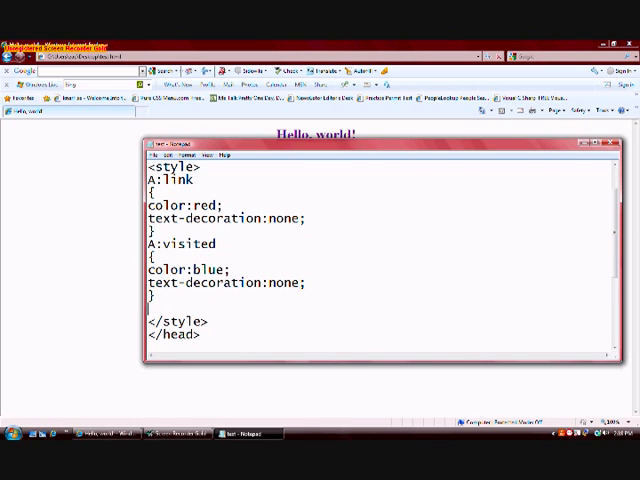
type("A:hover")
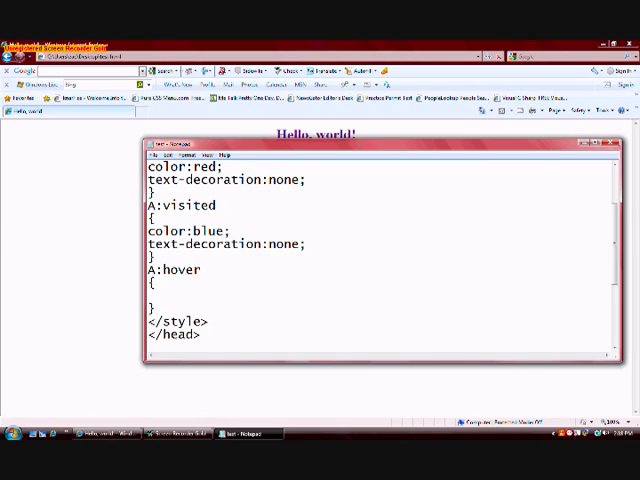
Highlight the visited state, blue value, none value and hover state in the style block.
double_click(189, 204)
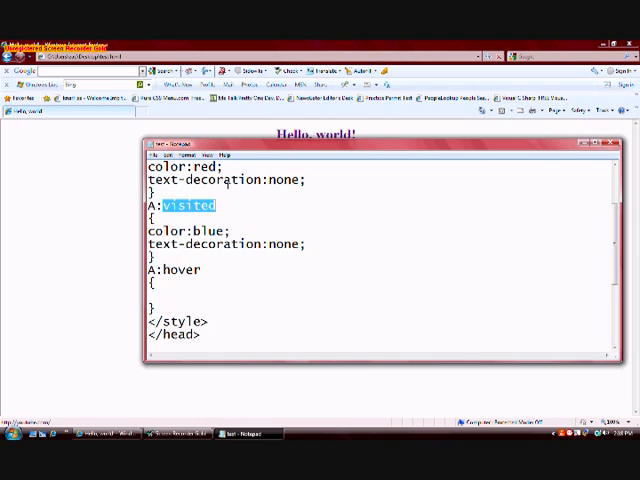
double_click(196, 230)
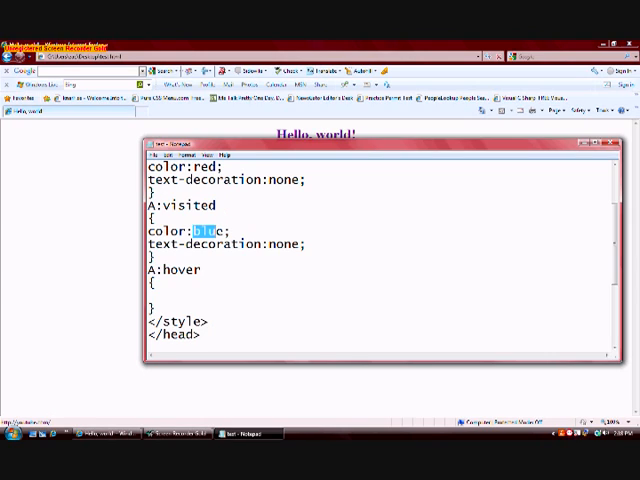
double_click(285, 244)
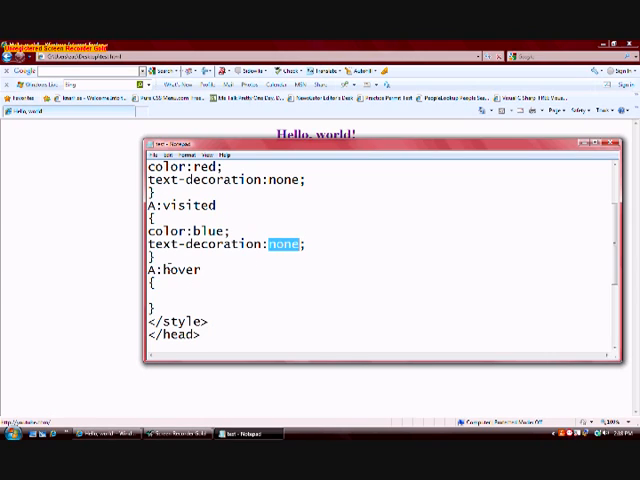
double_click(185, 270)
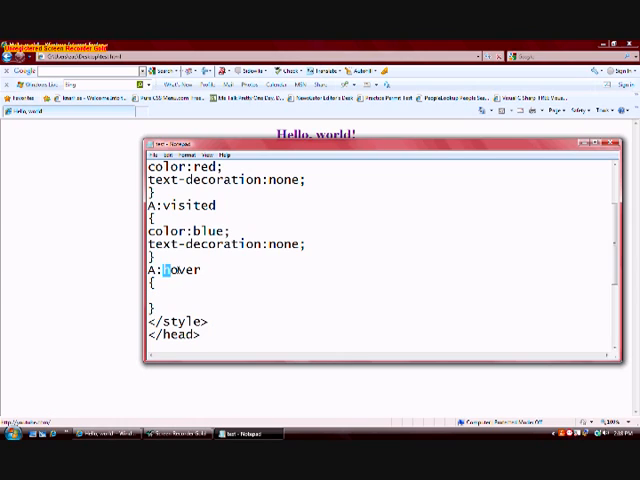
double_click(185, 269)
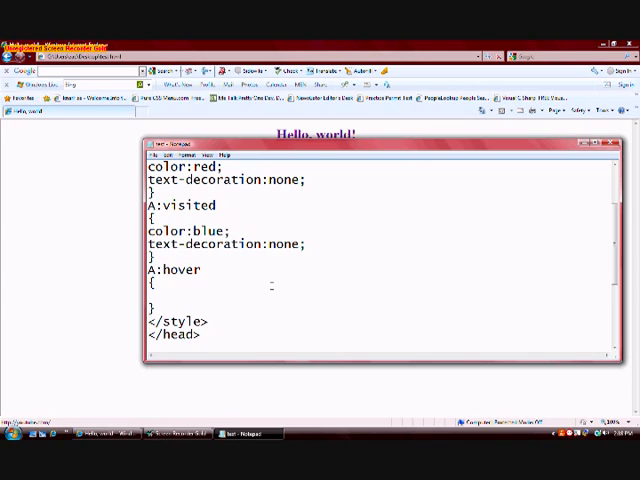
Fill the A:hover rule with color green and text-decoration underline.
type("color:")
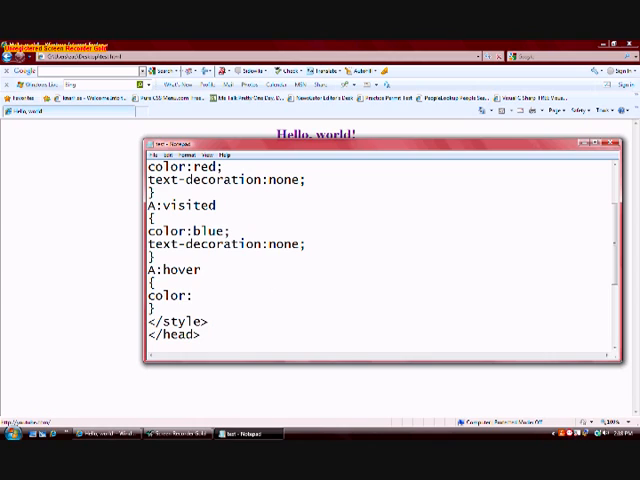
type("green")
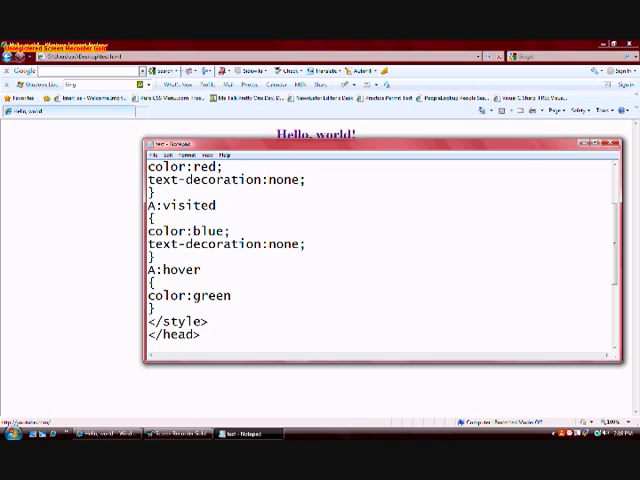
type("text")
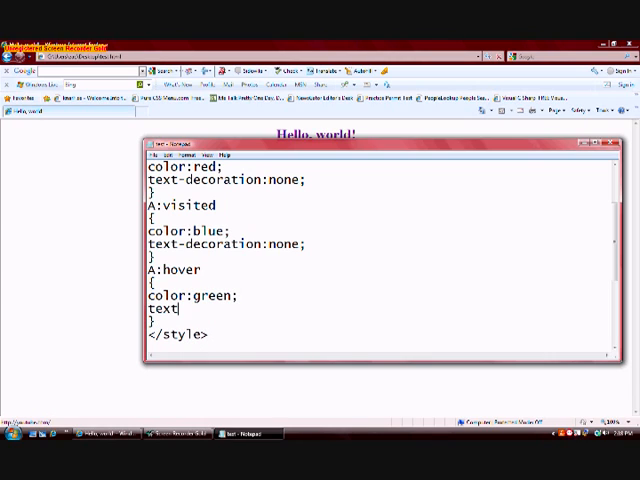
type("-decoration")
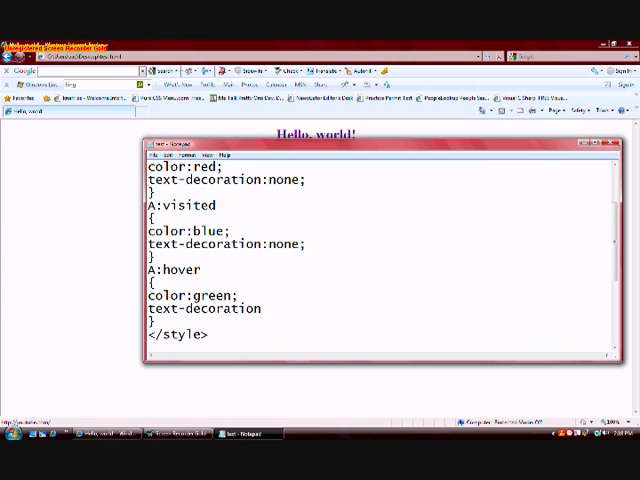
type("underline")
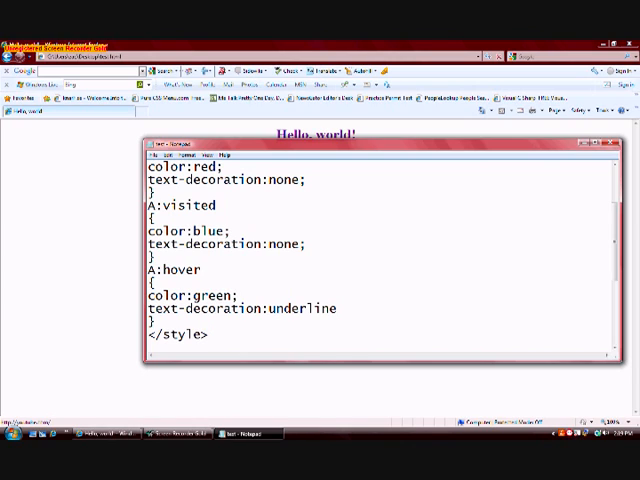
Close the hover rule's underline declaration with a semicolon.
type(";")
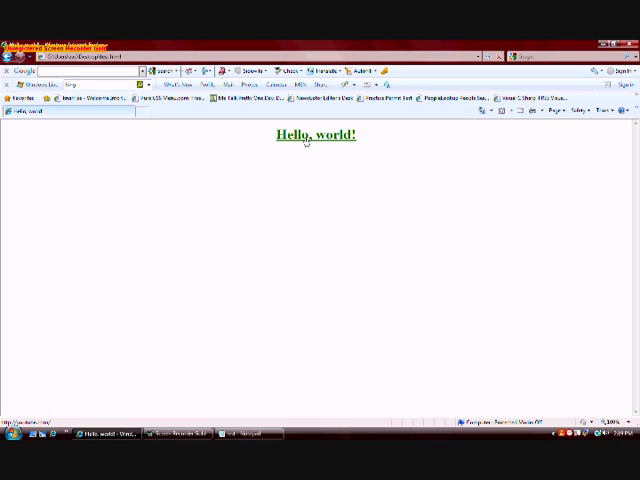
mouse_move(338, 145)
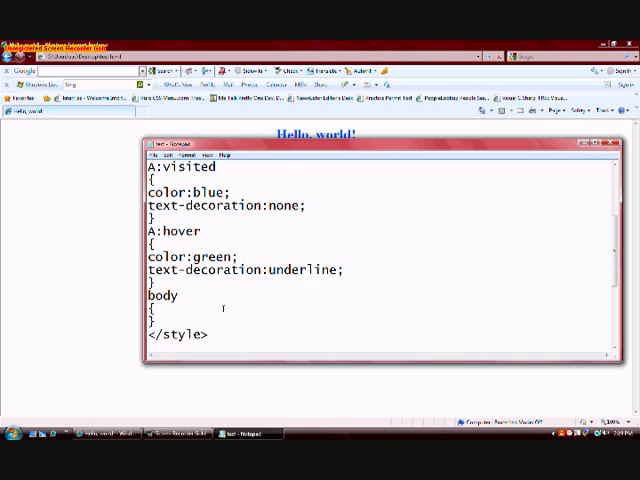
Type a body rule setting background to black in the style block.
type("b")
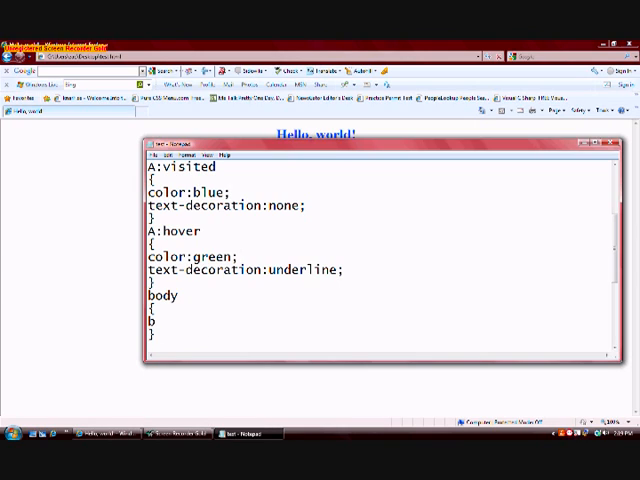
type("ackg")
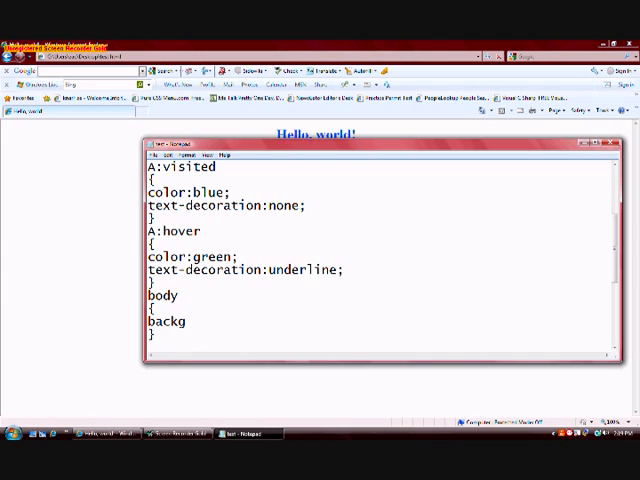
type("round:back;")
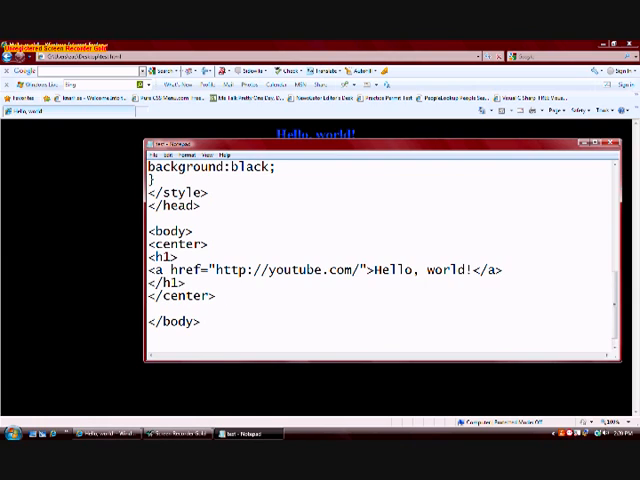
Type <i>This is a webpage!</i> after the centered heading.
type("<i")
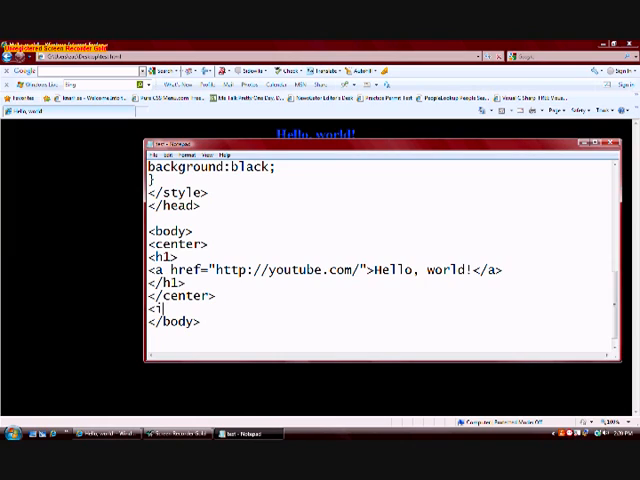
type(">")
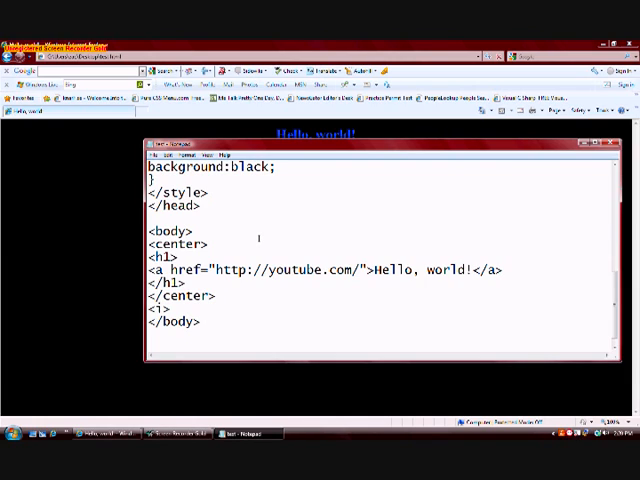
type("Hell")
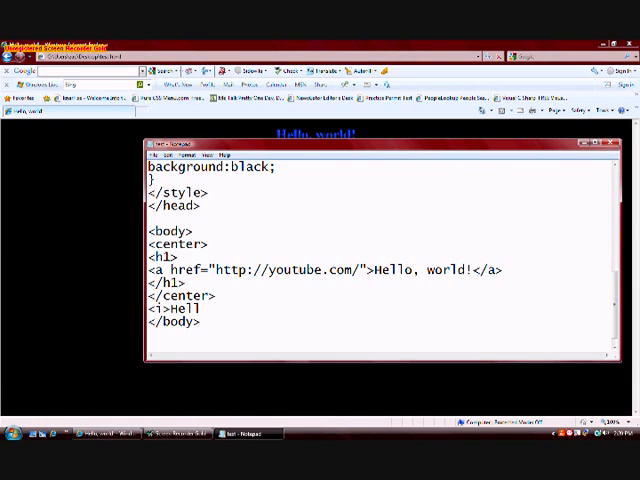
type("T")
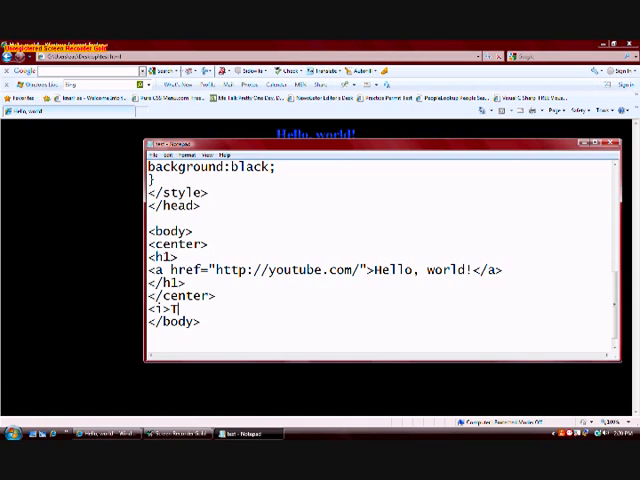
type("his is")
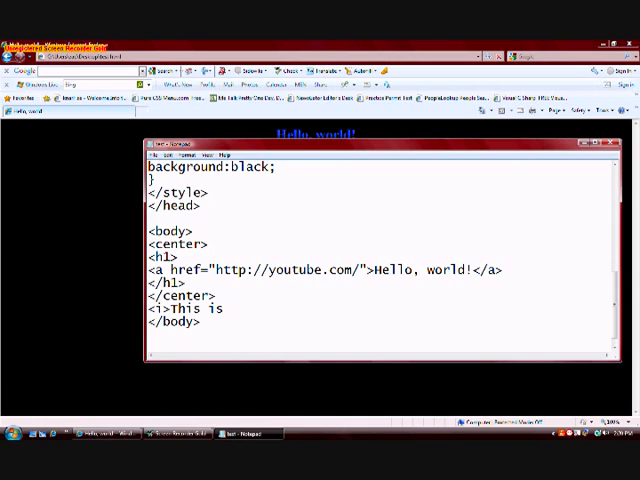
type("a wepage")
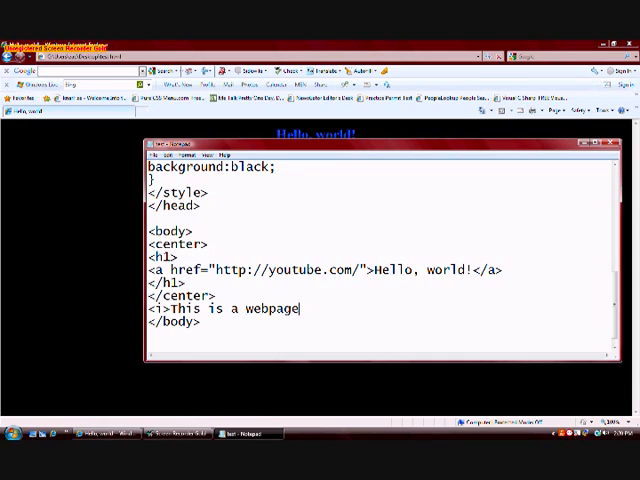
type("!</")
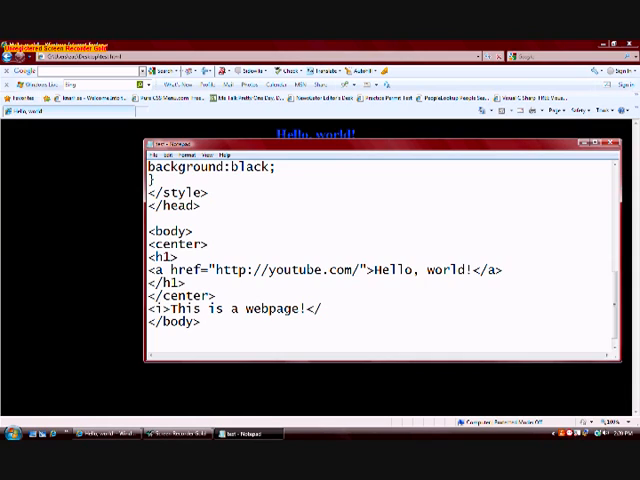
type("</i>")
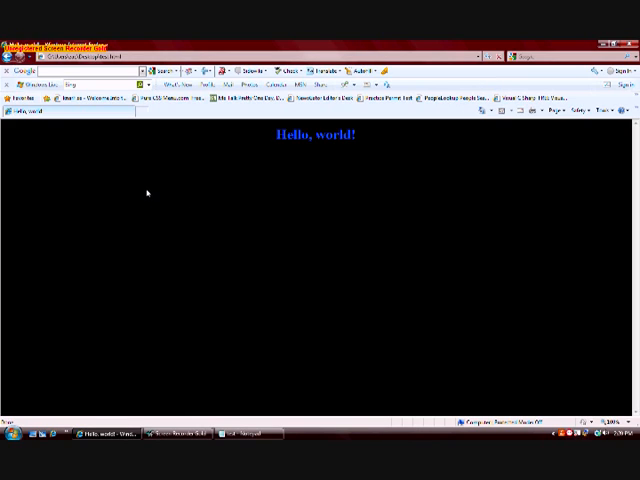
mouse_move(25, 152)
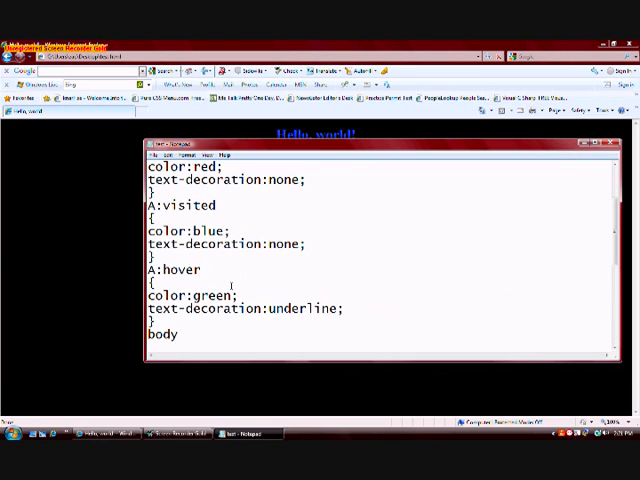
Start a <div> tag above the italic line in the body.
scroll("up", 3)
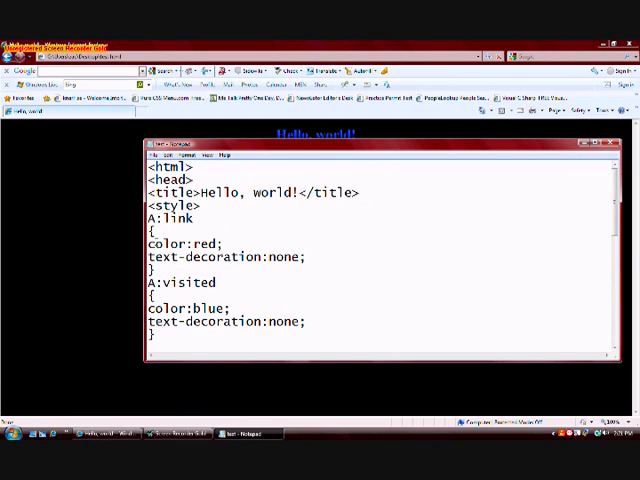
scroll("down", 3)
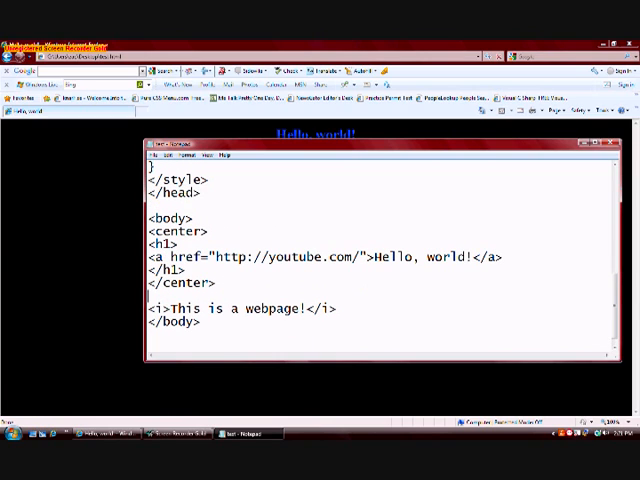
type("<div")
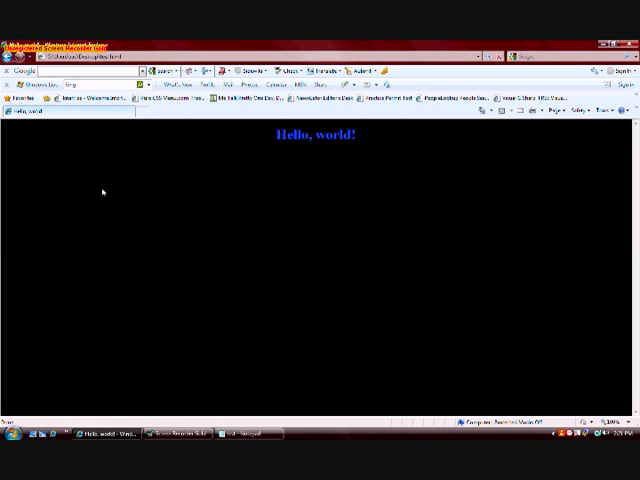
mouse_move(118, 231)
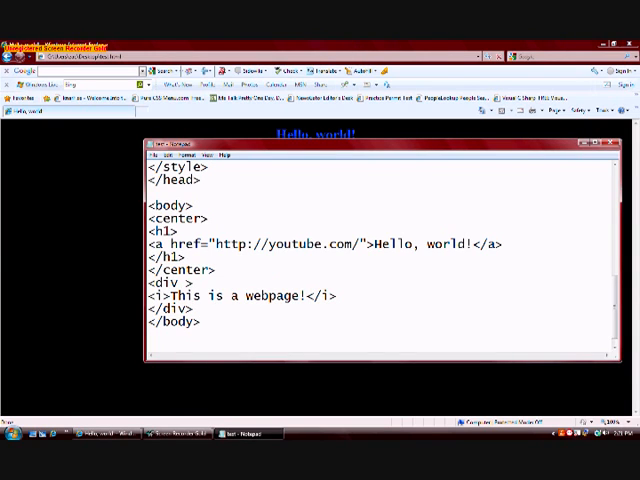
Give the div tag an inline style of color:red;.
type("style=\"")
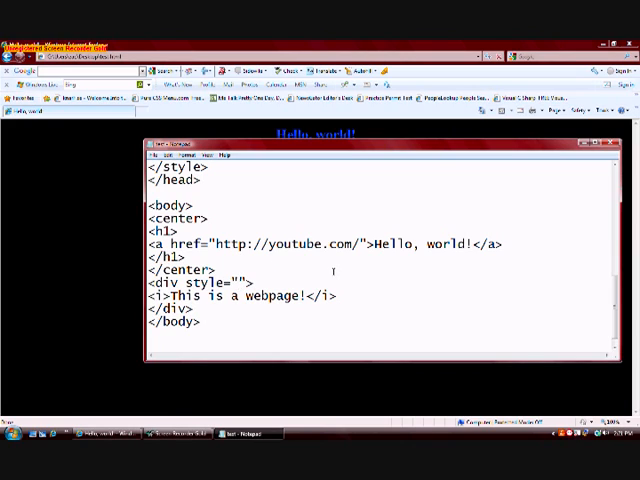
type("color")
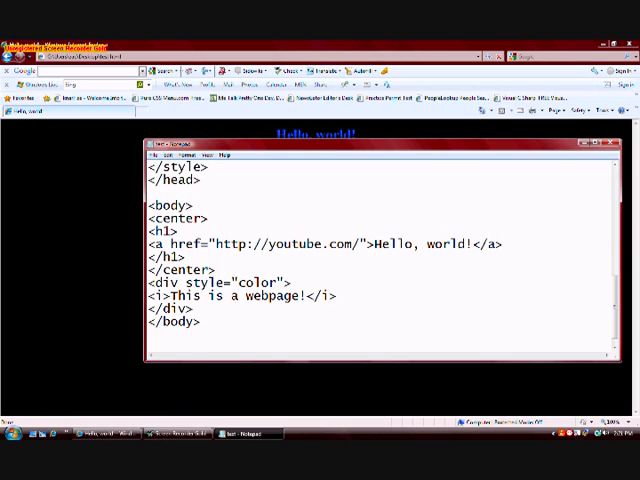
type("re")
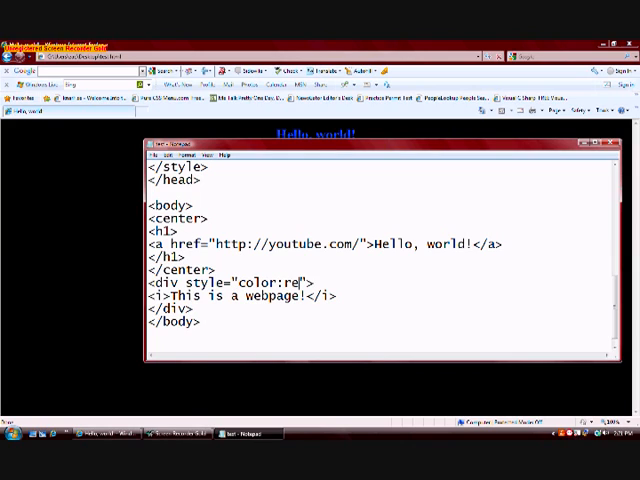
type("d;")
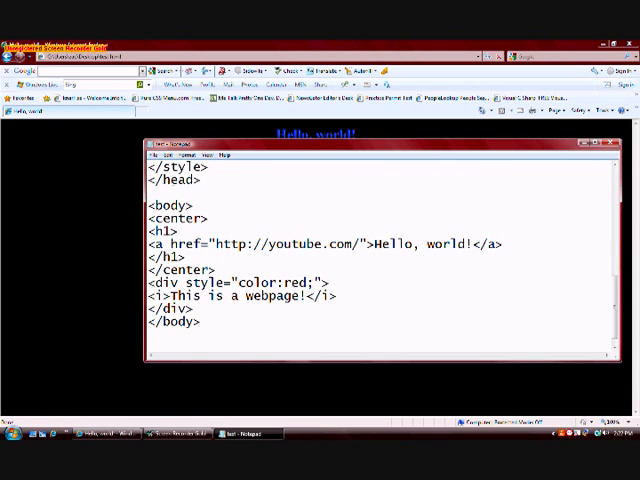
left_click(156, 155)
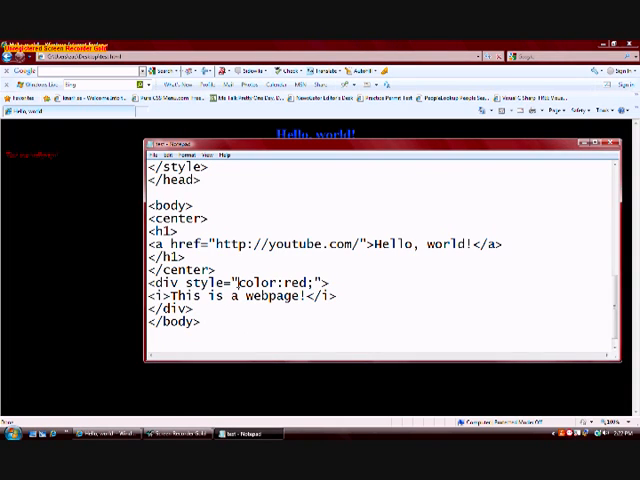
mouse_move(45, 200)
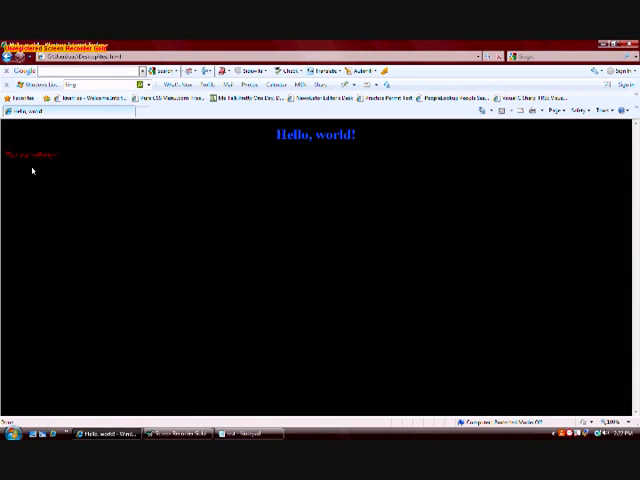
mouse_move(150, 250)
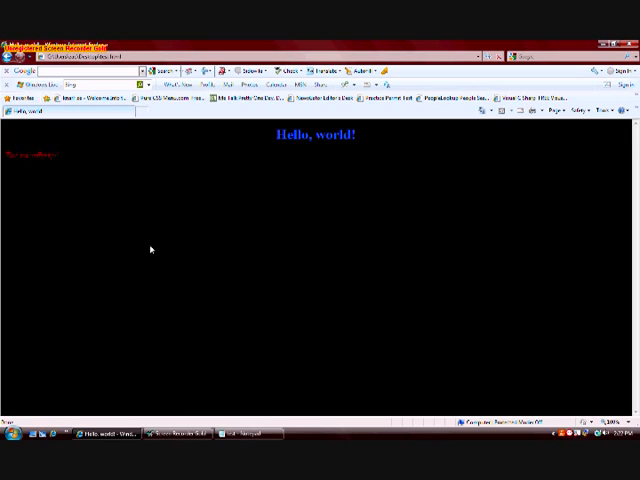
mouse_move(211, 344)
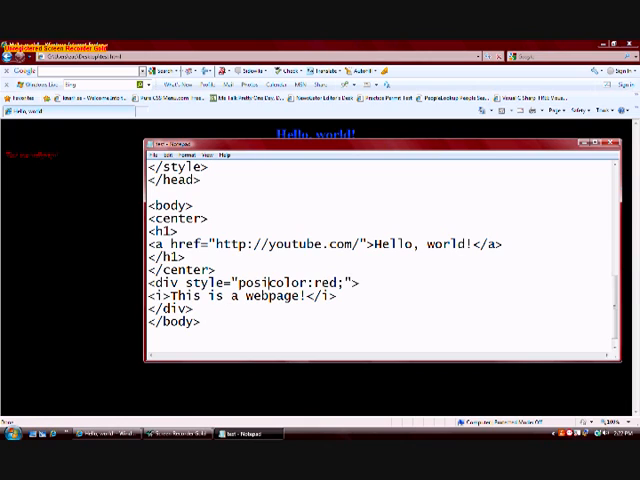
Add position:absolute, top:300px and left:500px to the div's style, then highlight top and 300px.
type("tion:")
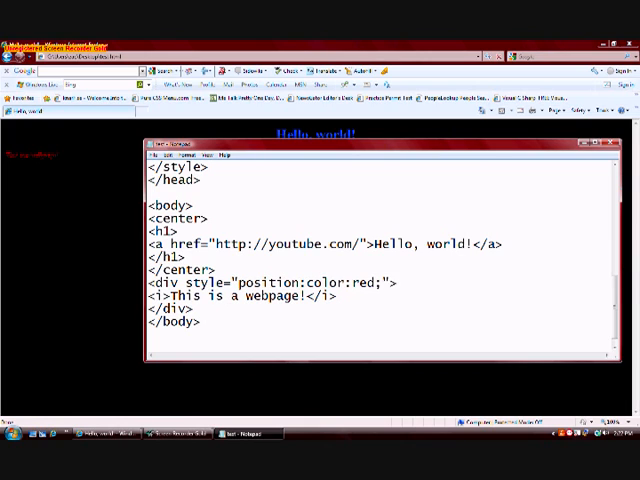
type("absolute;")
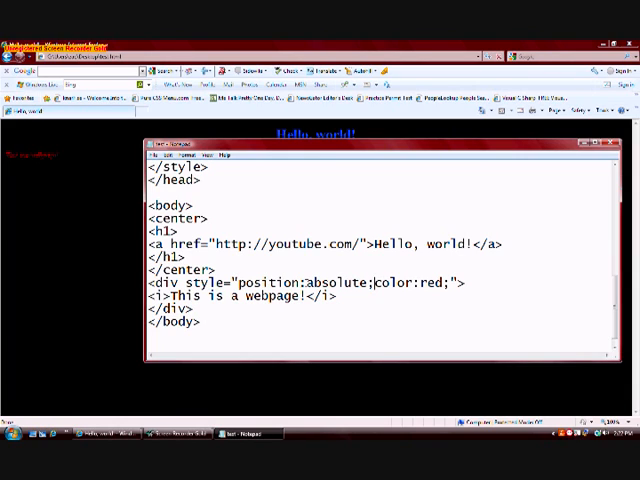
double_click(337, 283)
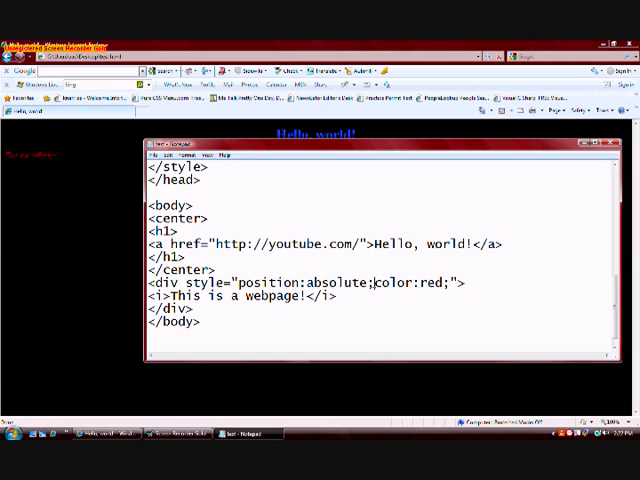
type("top:")
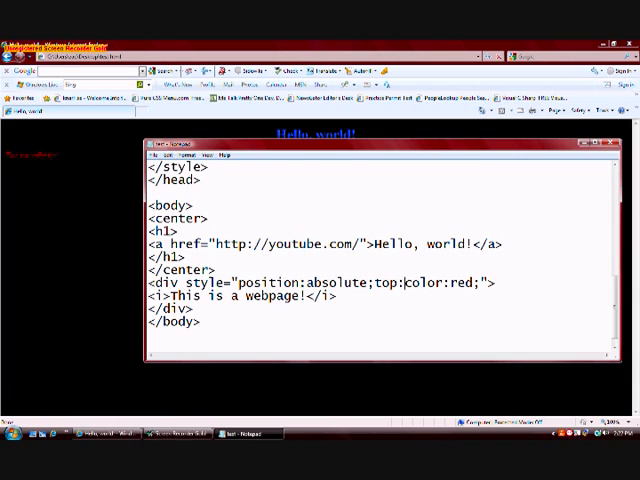
type("300px;left:")
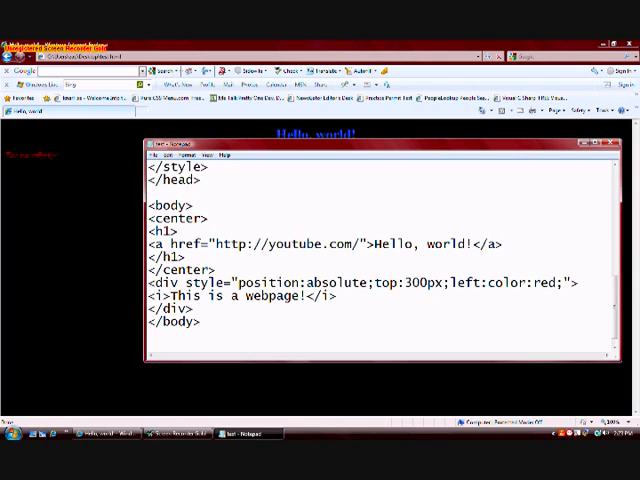
type("500px;")
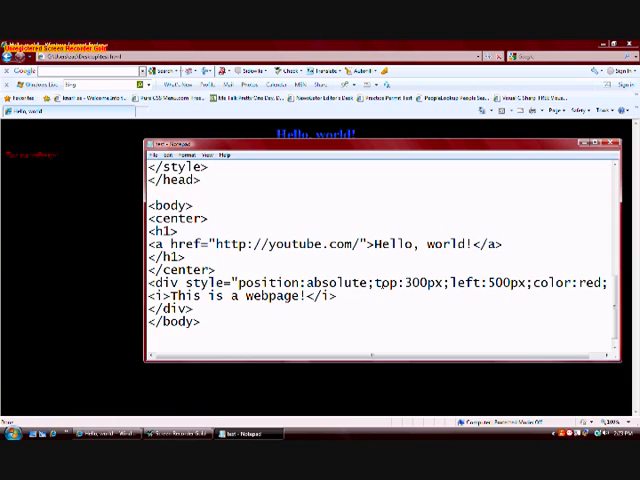
double_click(384, 287)
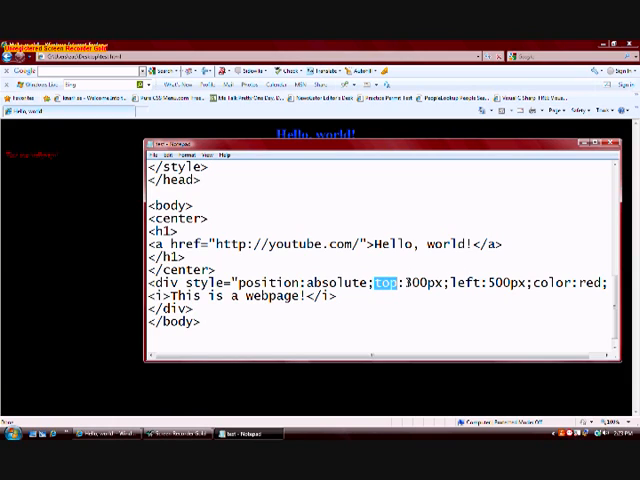
double_click(418, 284)
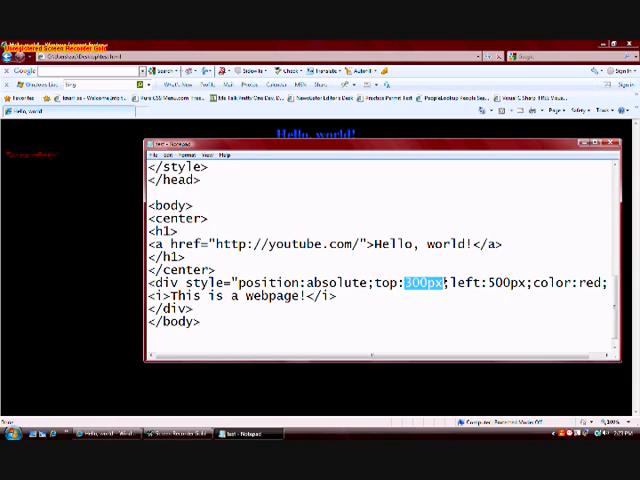